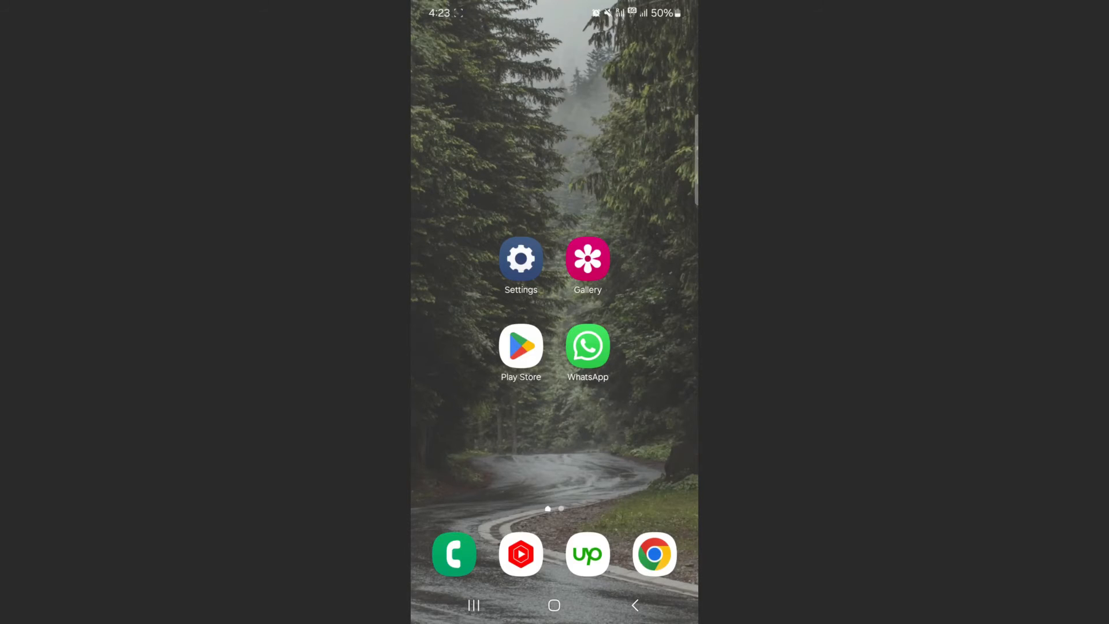
Drag Settings into the upper drop area to open it in split-screen view
{"action": "left_click", "coordinate": [520, 258]}
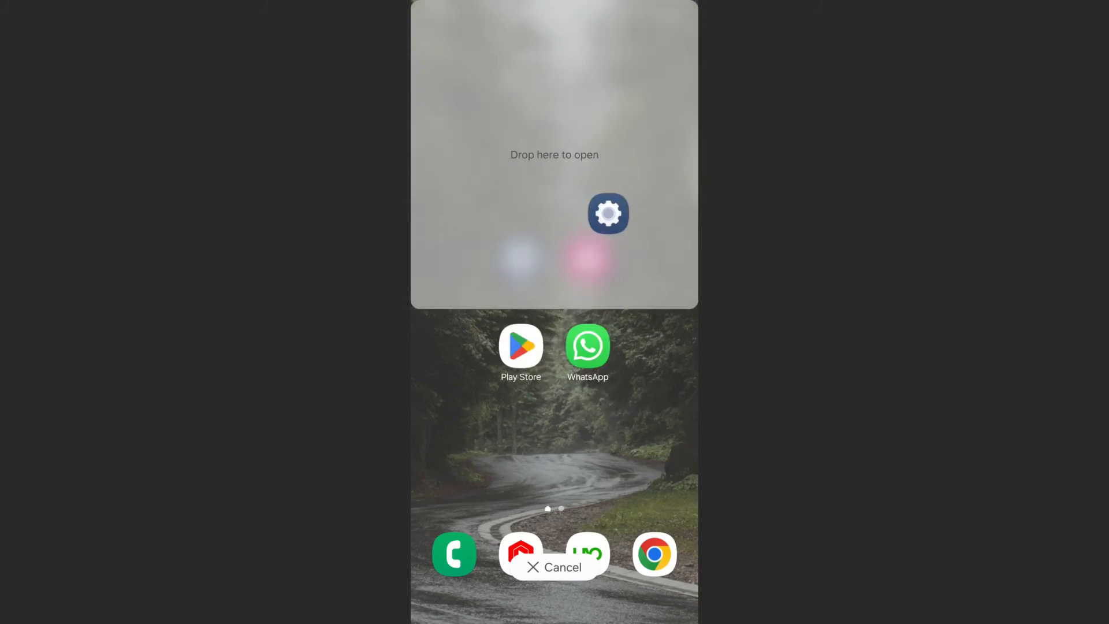
{"action": "left_click_drag", "start_coordinate": [607, 213], "coordinate": [567, 134]}
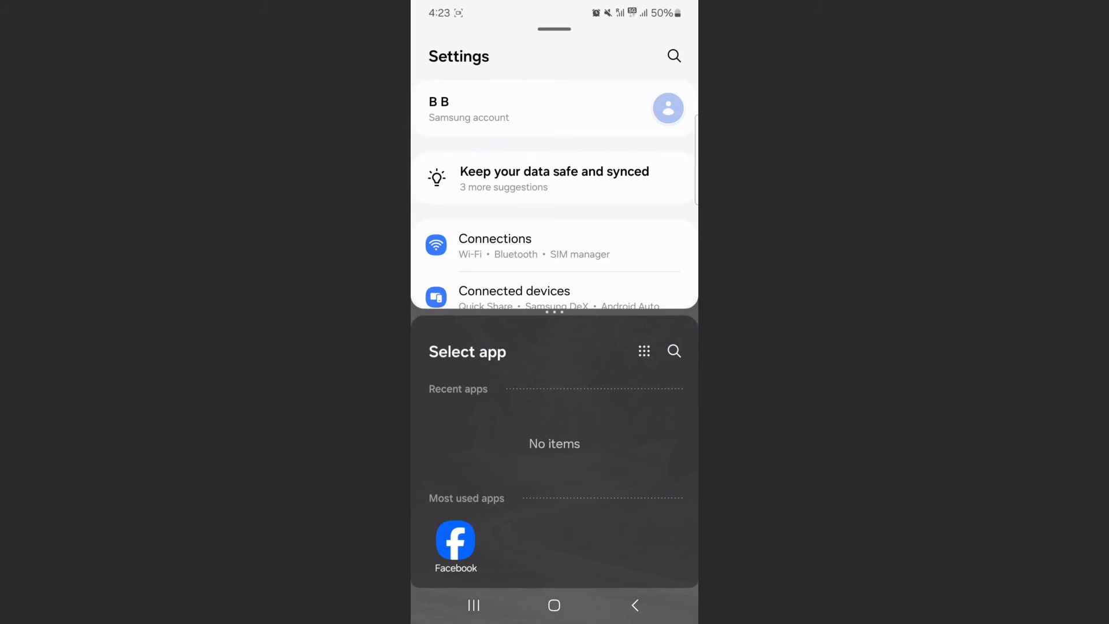
Scroll the lower pane's app list and launch Burger King beneath Settings
{"action": "scroll", "scroll_direction": "down", "scroll_amount": 3}
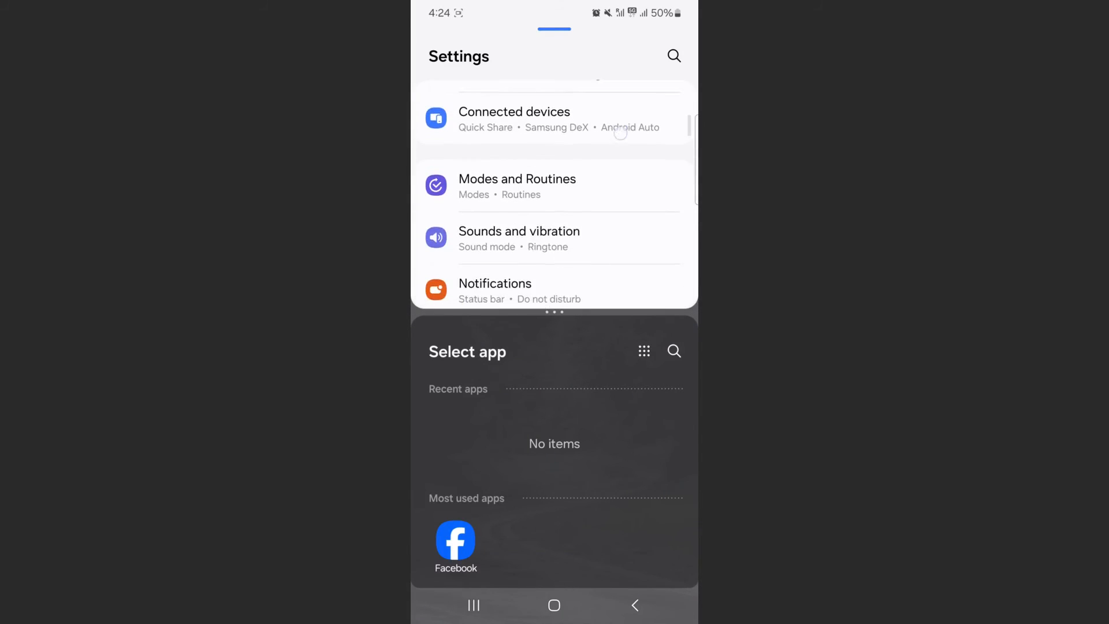
{"action": "scroll", "scroll_direction": "down", "scroll_amount": 3}
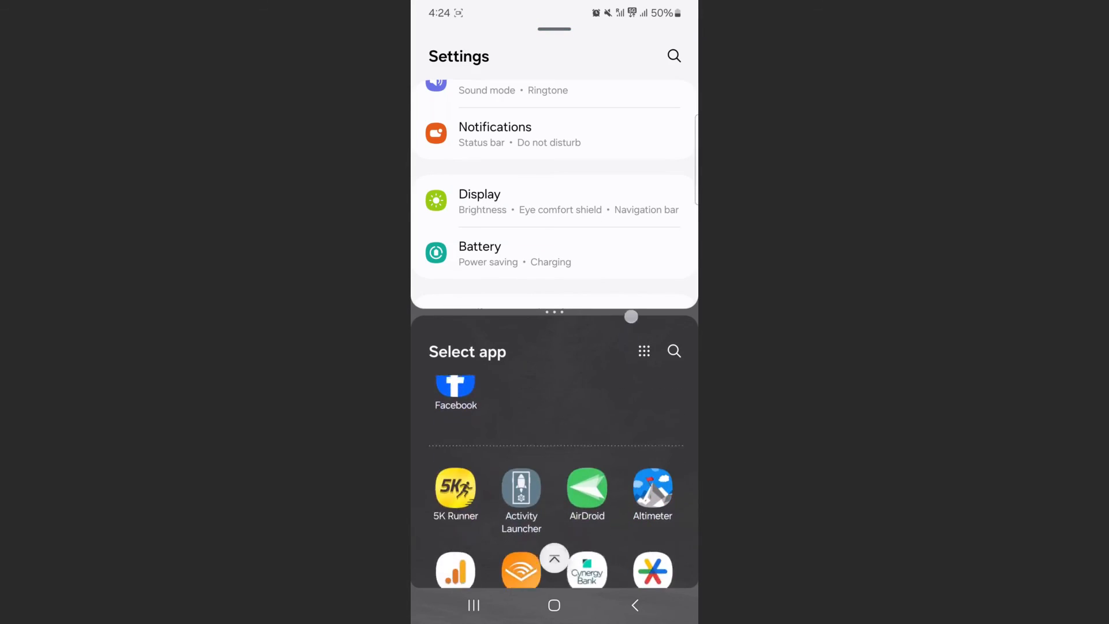
{"action": "scroll", "scroll_direction": "down", "scroll_amount": 3}
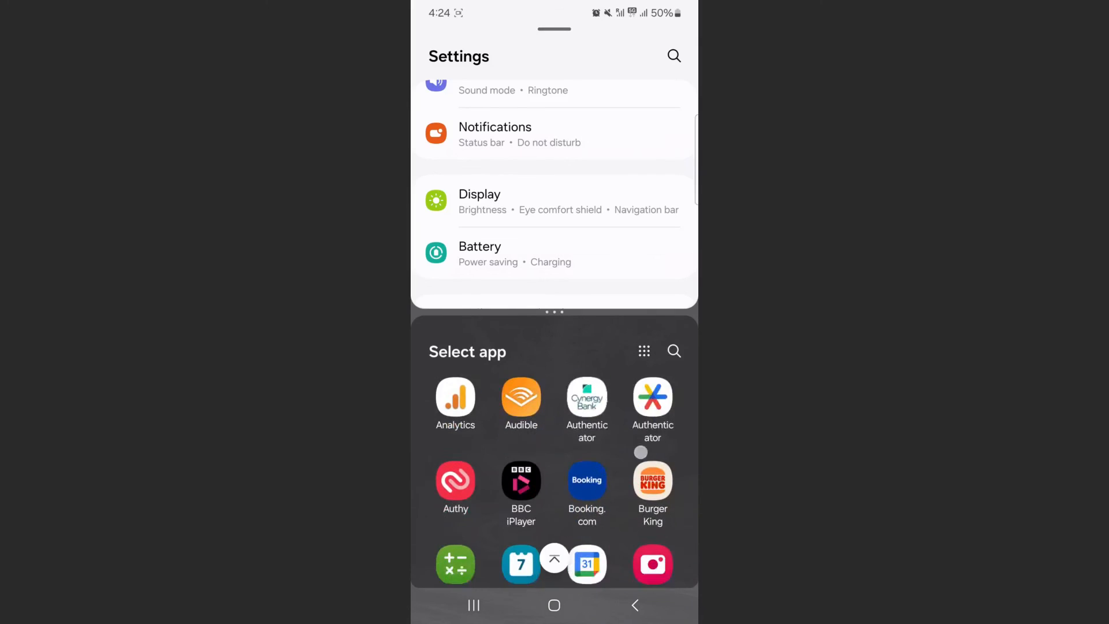
{"action": "left_click", "coordinate": [651, 487]}
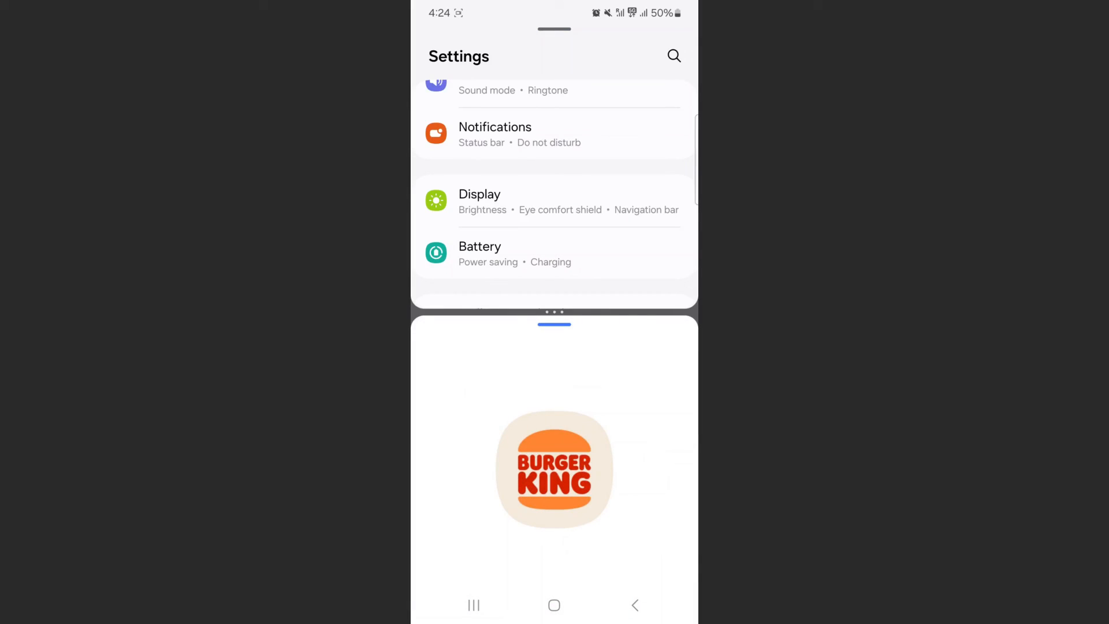